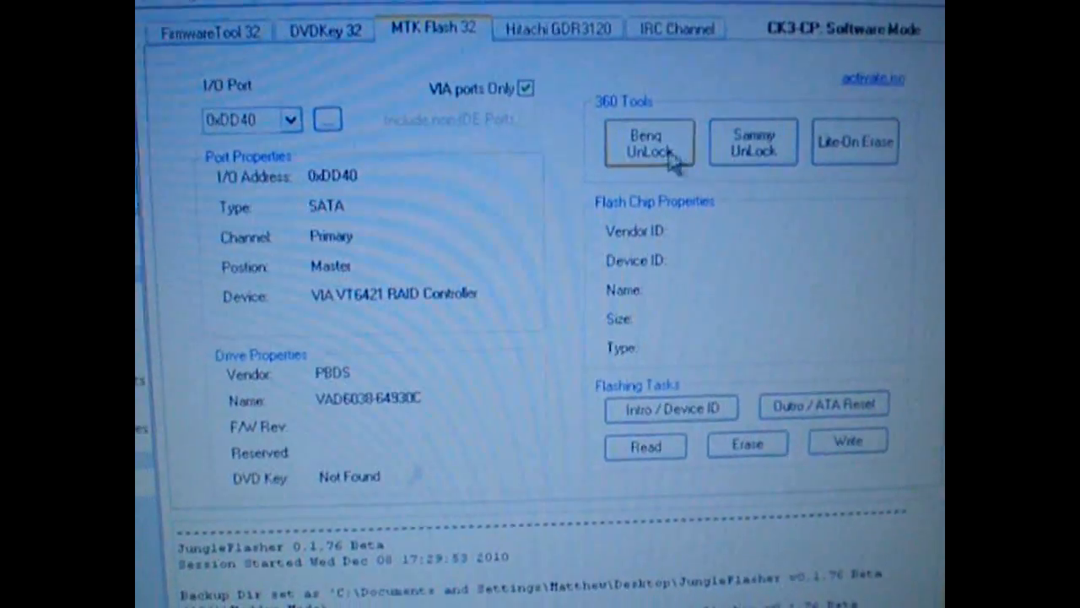
Unlock the BenQ drive into vendor mode with BenQ UnLock on the MTK Flash 32 tab
left_click(648, 141)
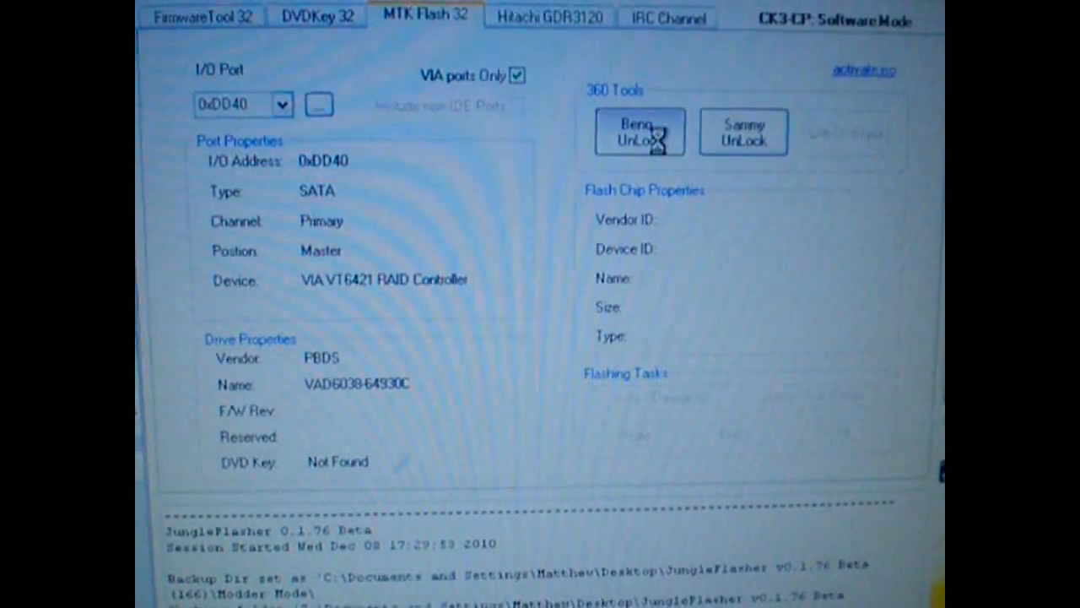
left_click(639, 131)
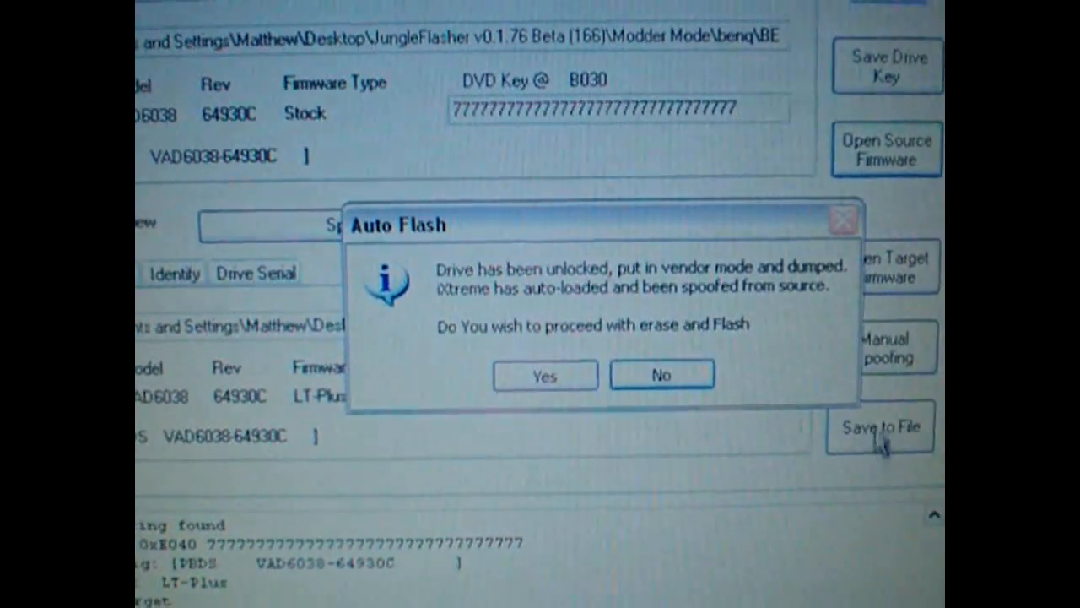
Confirm Auto Flash to write the LT-Plus firmware, then switch to the DVDKey 32 tab
left_click(544, 374)
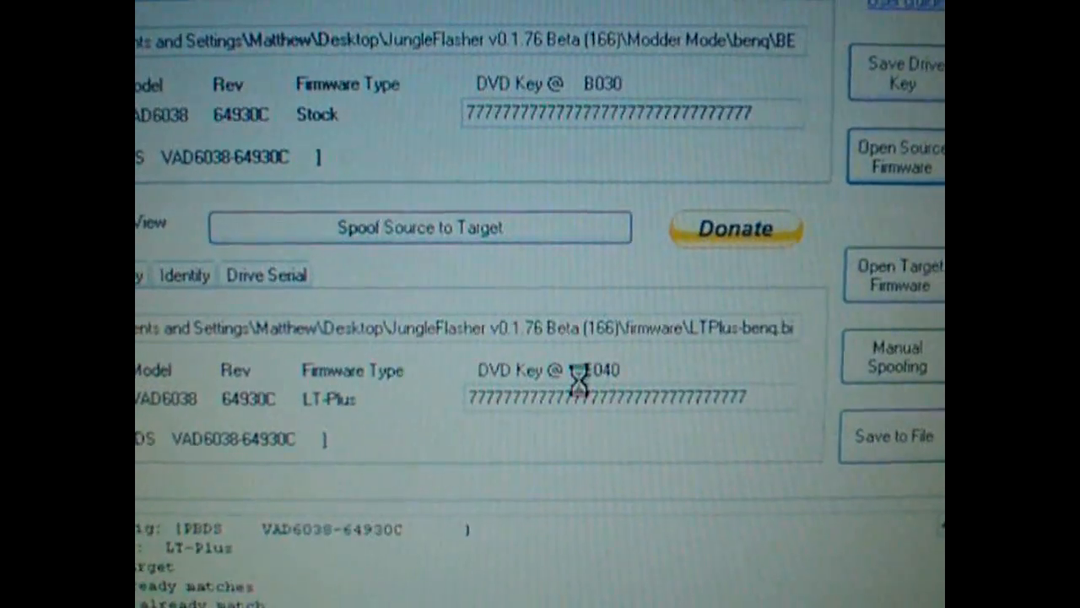
left_click(420, 227)
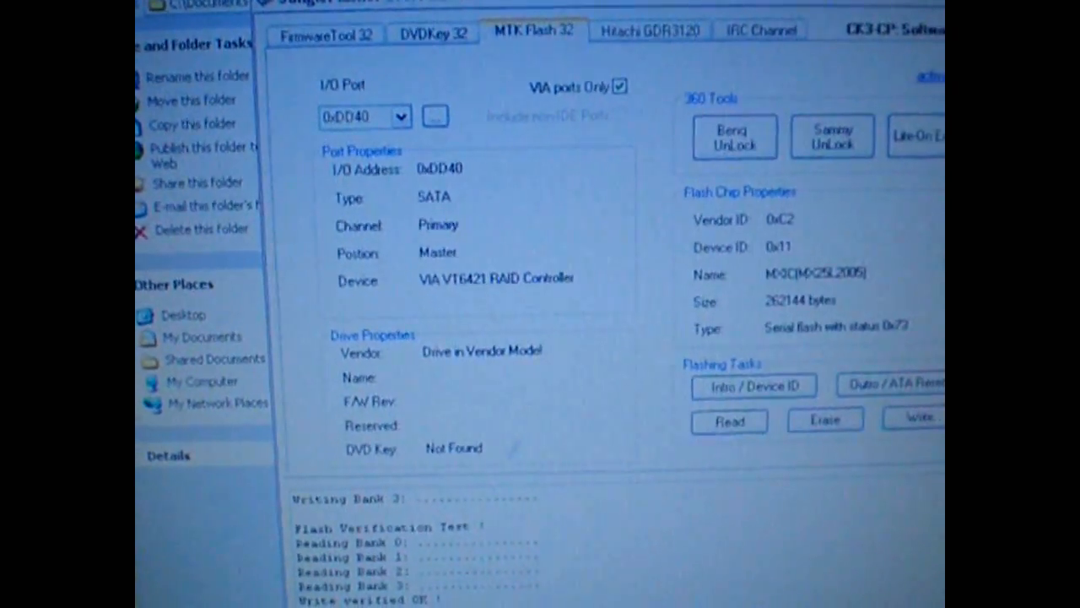
left_click(422, 28)
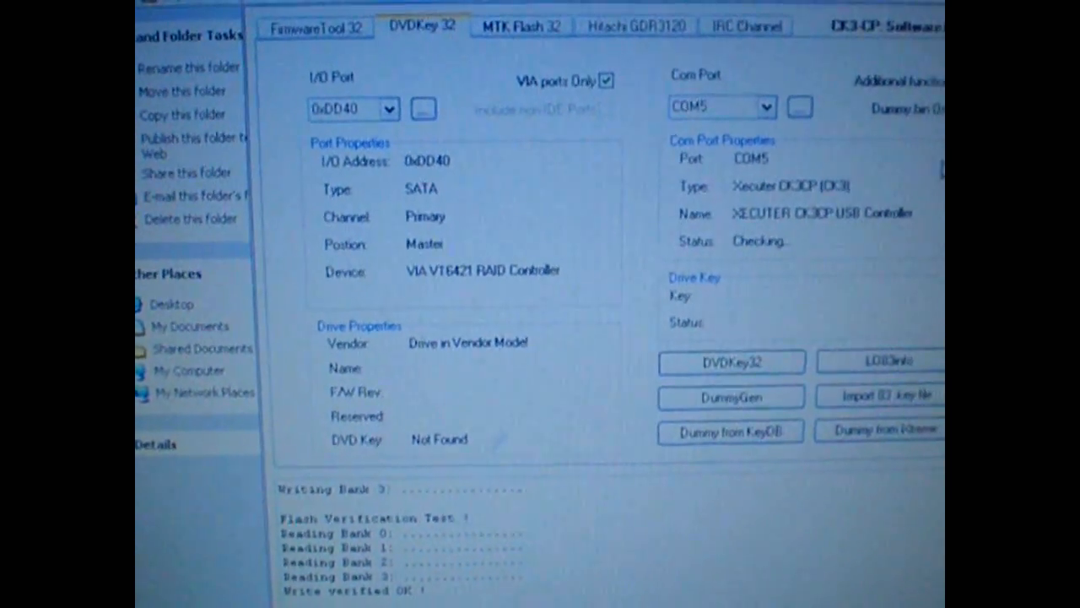